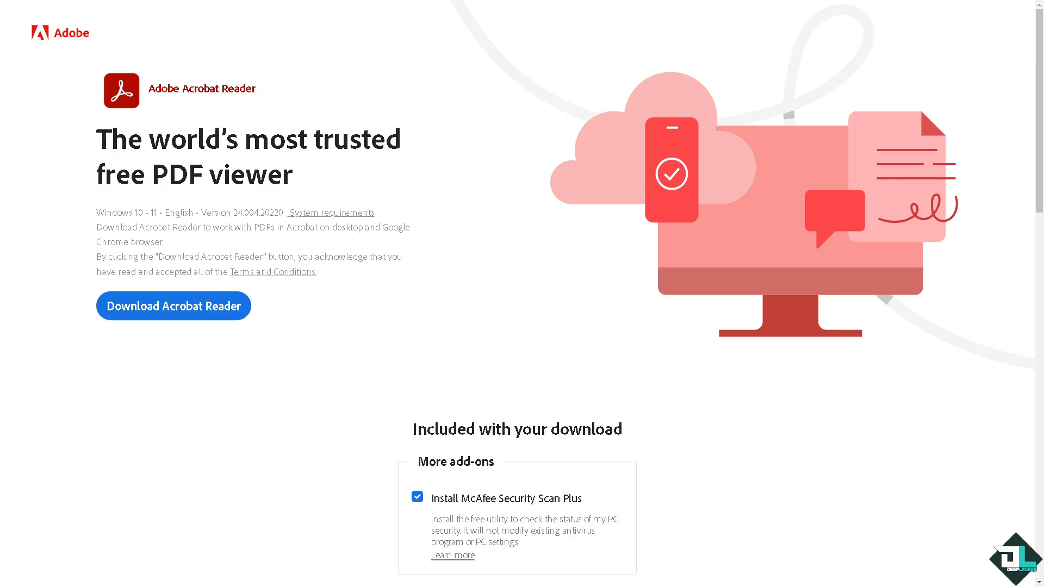
- Scroll the Reader download page down to 'Give your business the power of PDF productivity'
scroll(down, 3)
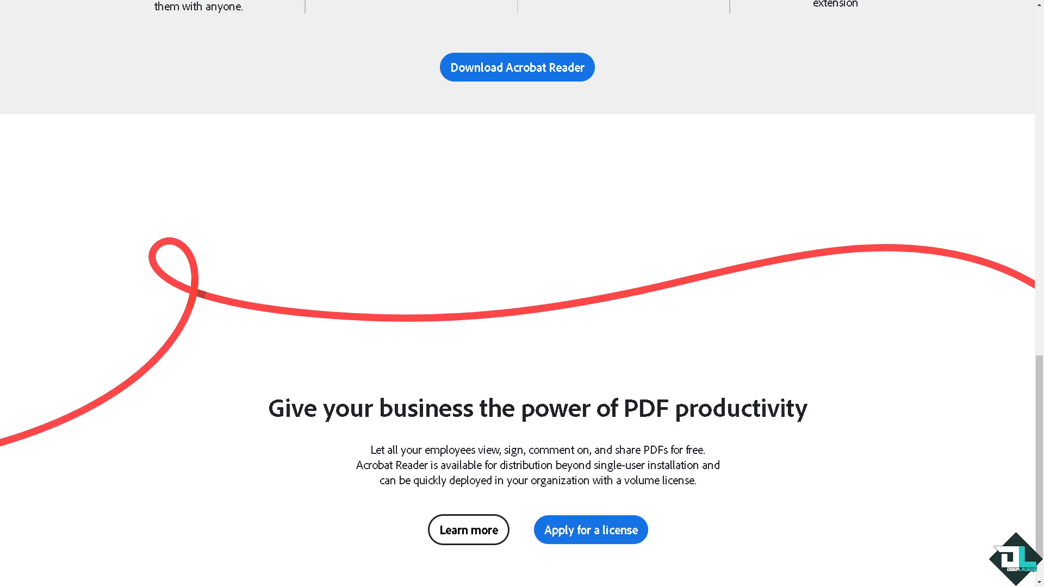
- Sign in to Adobe via an alternative sign-in method and land on the Edit tools page
click(590, 529)
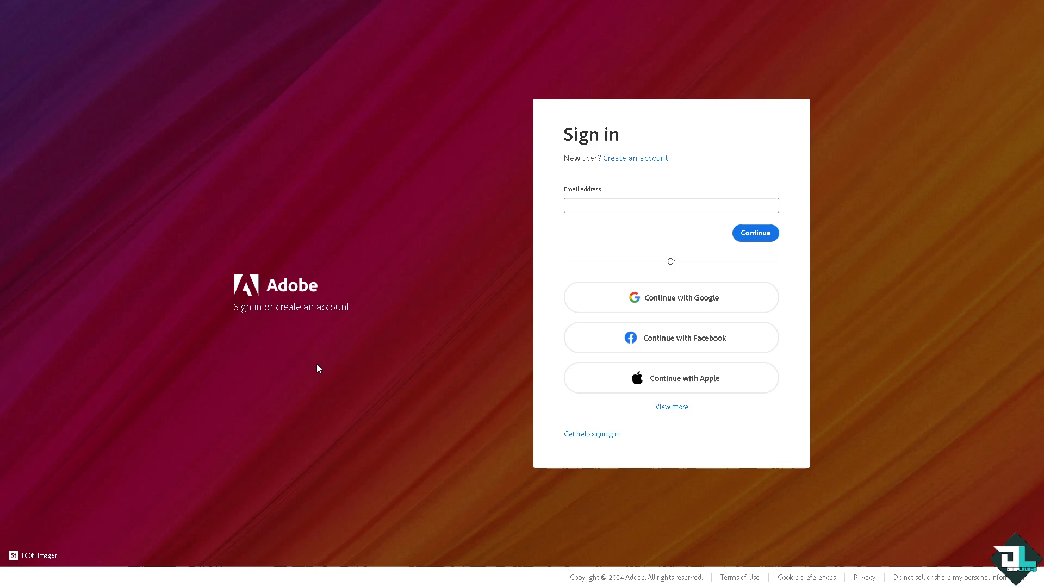
click(670, 407)
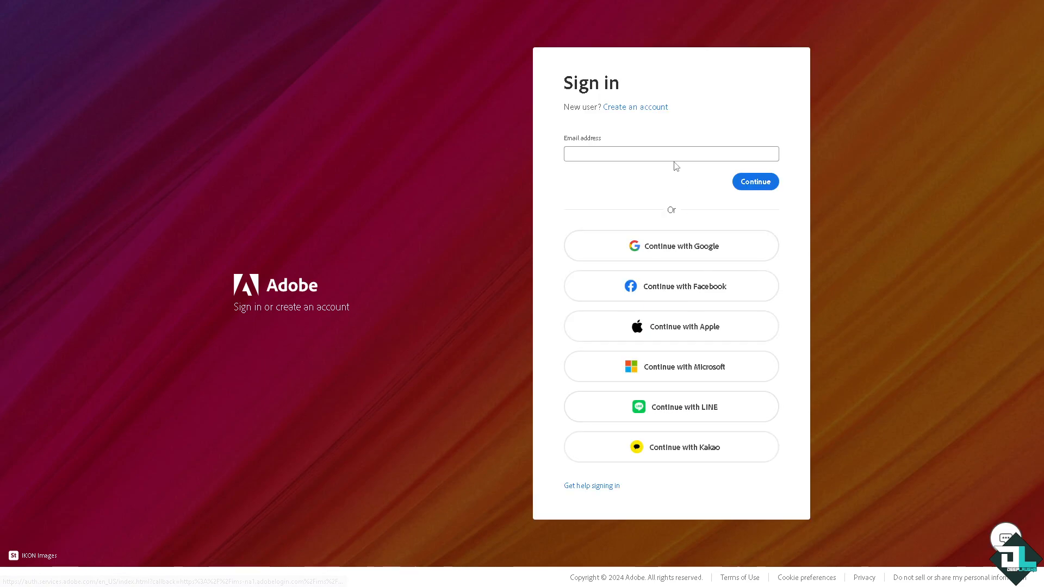
click(635, 107)
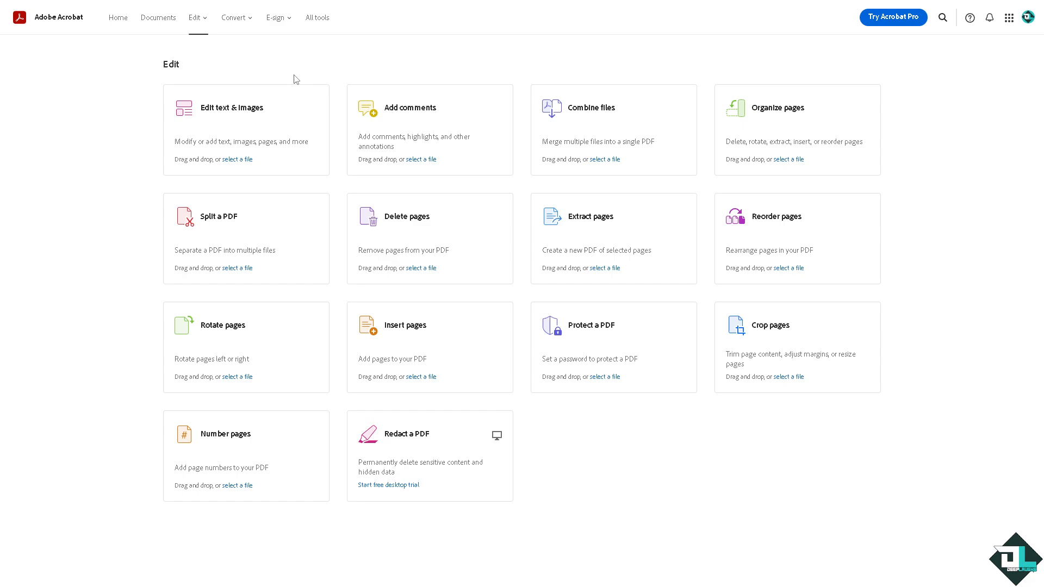
- Choose Fill & sign from the E-sign menu
click(276, 17)
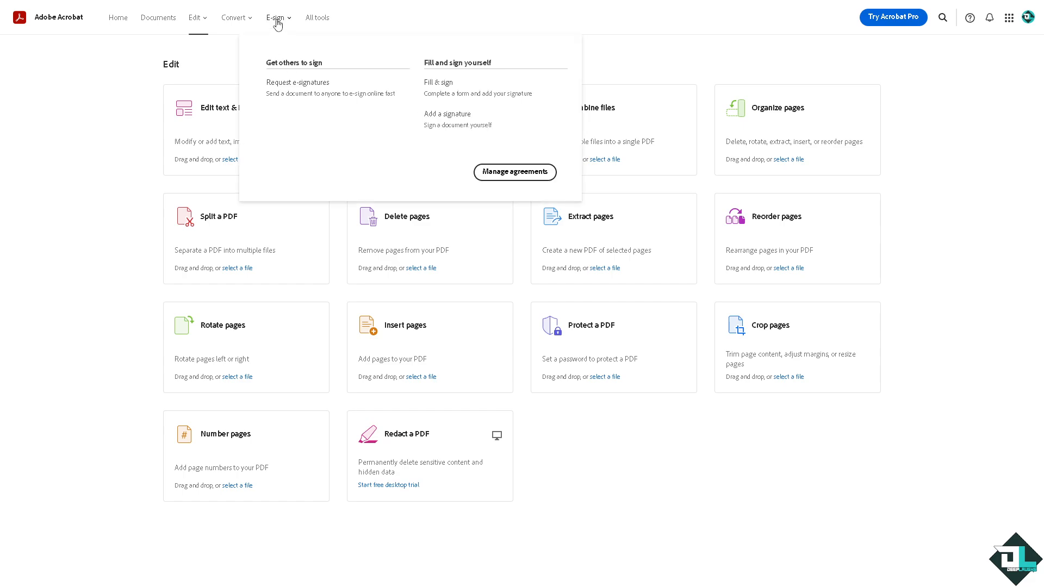
mouse_move(448, 85)
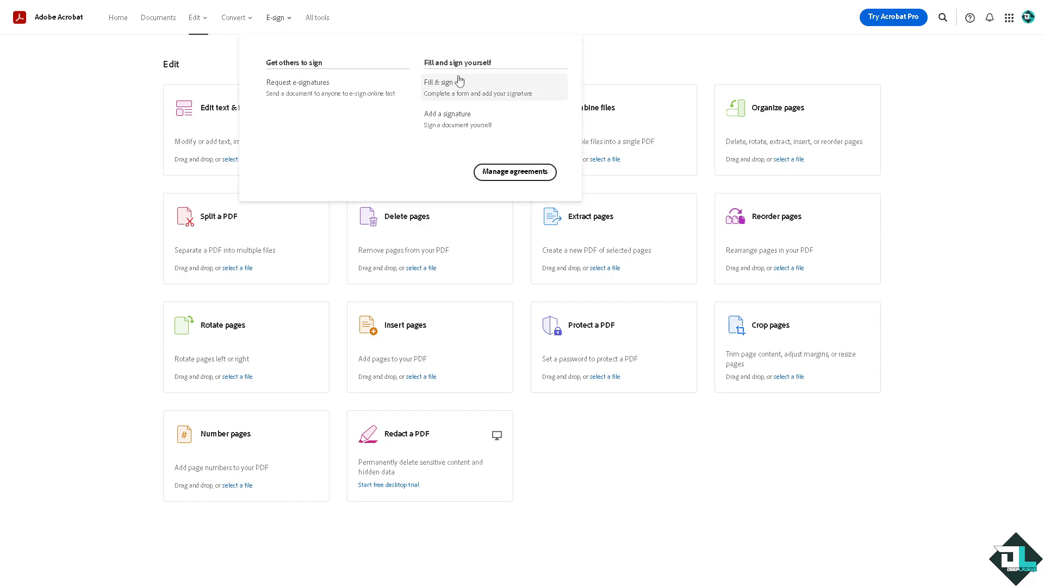
mouse_move(481, 106)
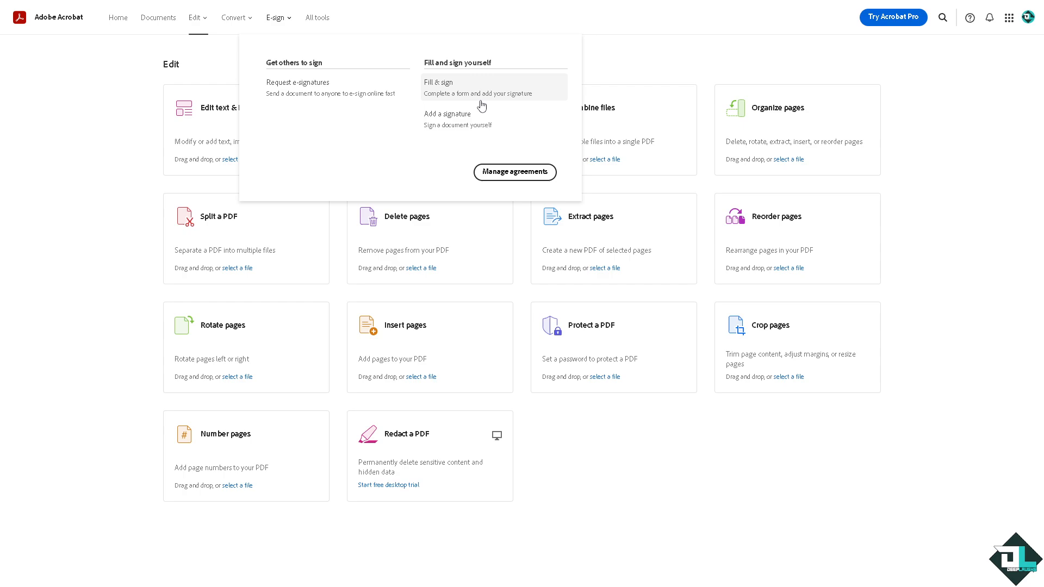
click(439, 82)
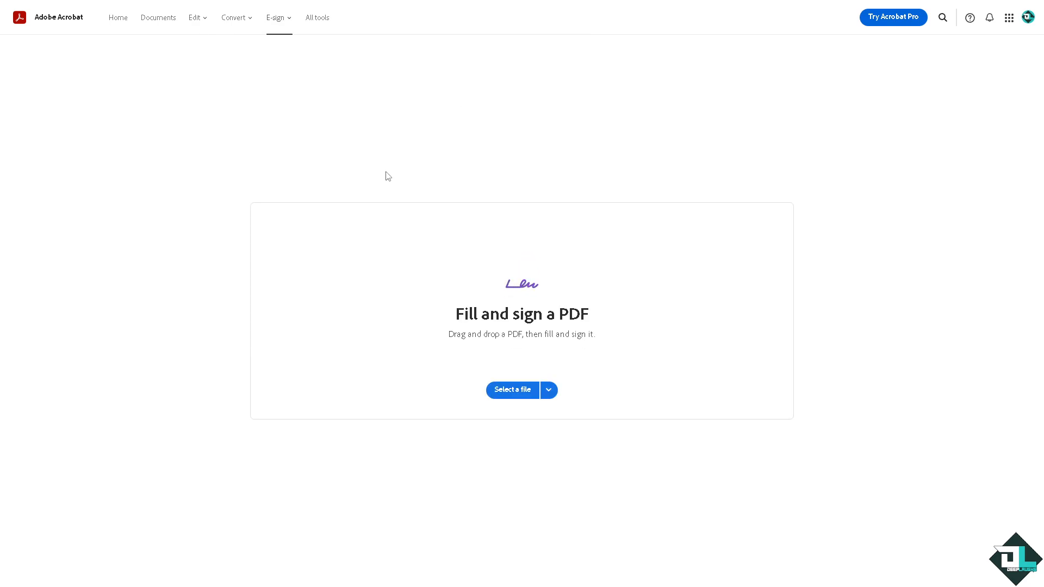
mouse_move(508, 401)
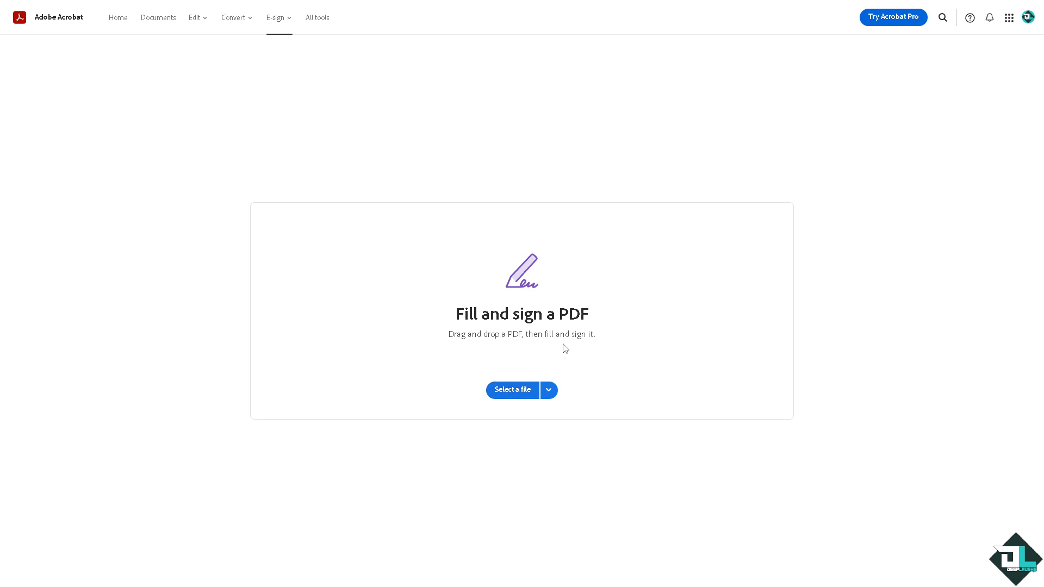
mouse_move(572, 427)
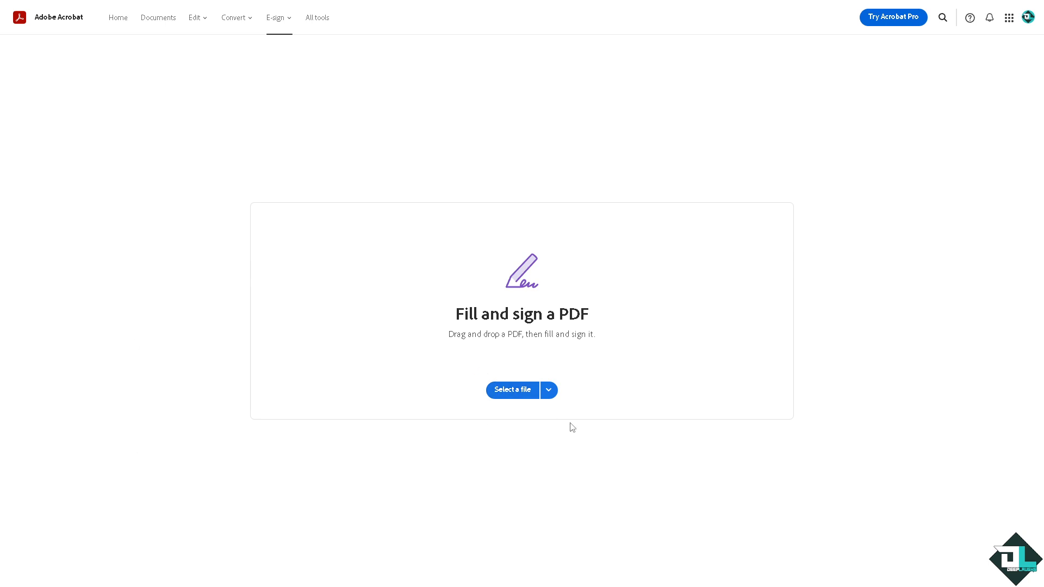
- Open 'how to initial in adobe acrobat.pdf' from the Recent files list
click(548, 391)
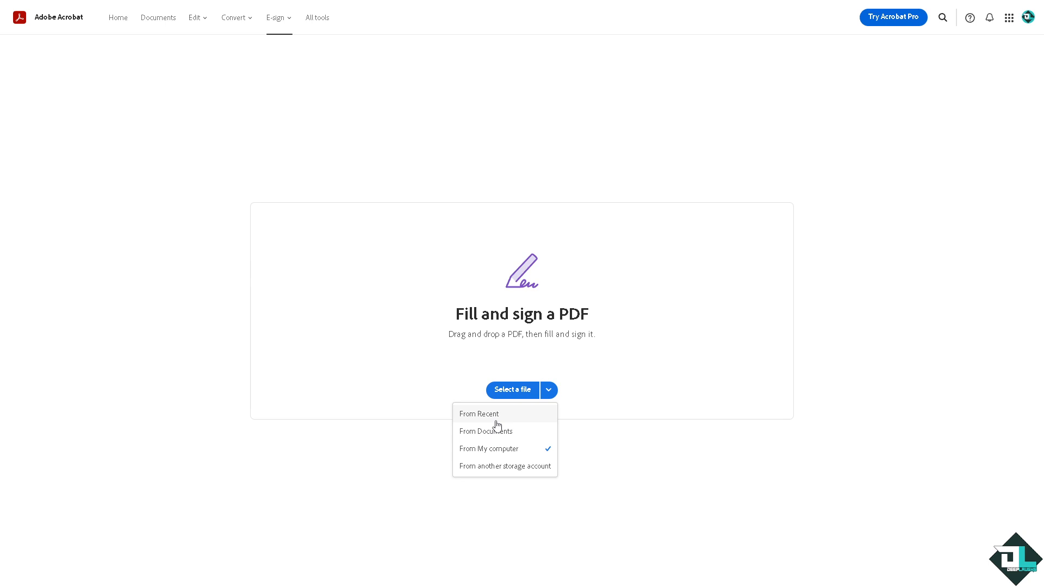
mouse_move(495, 450)
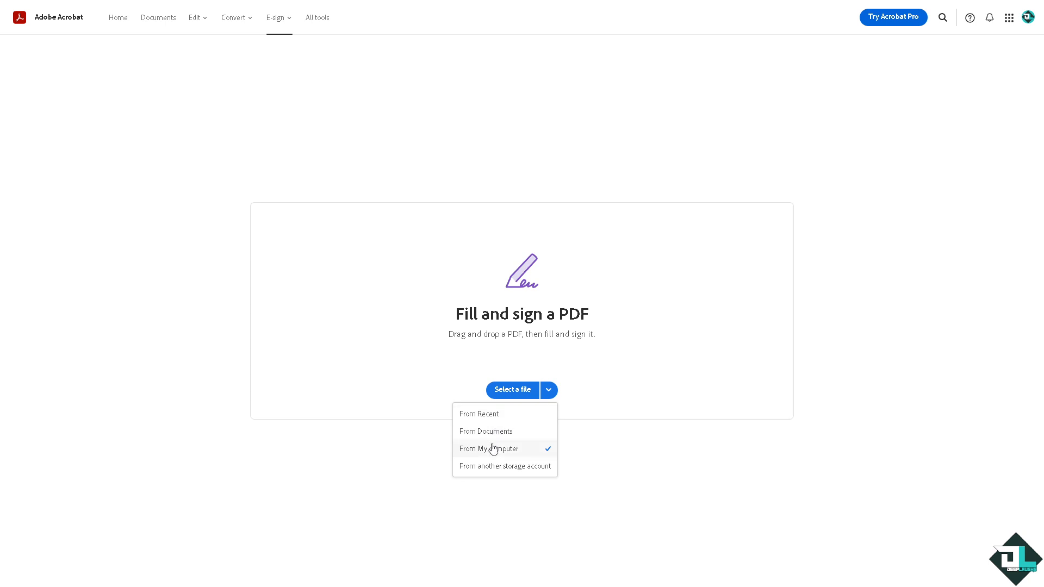
mouse_move(479, 413)
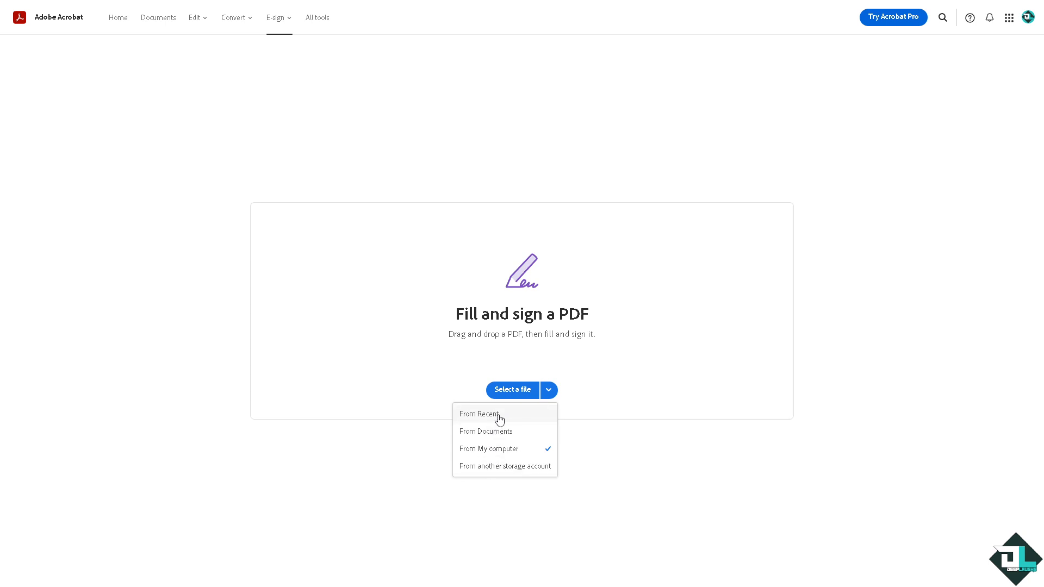
click(487, 432)
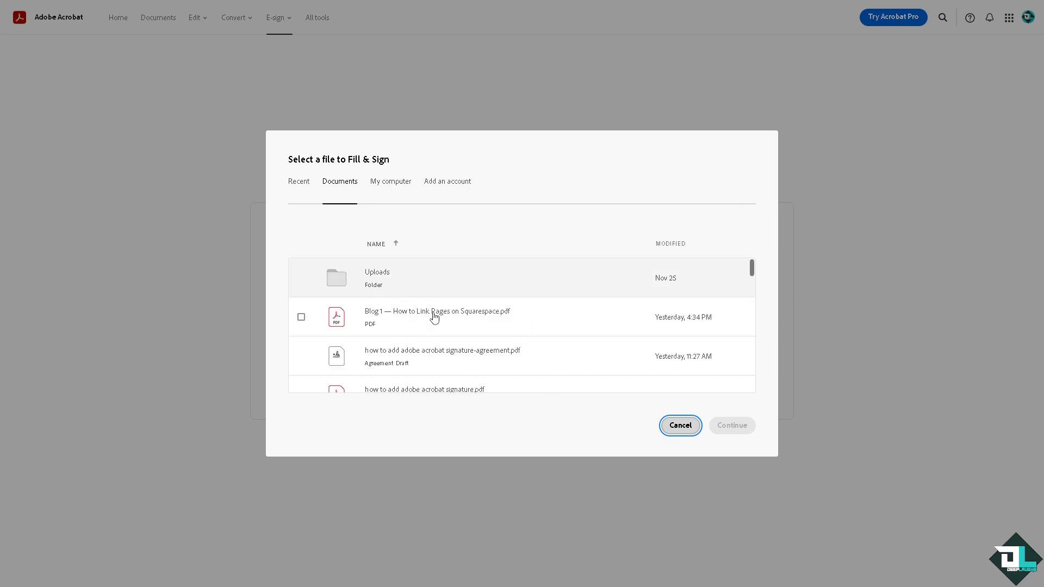
click(298, 181)
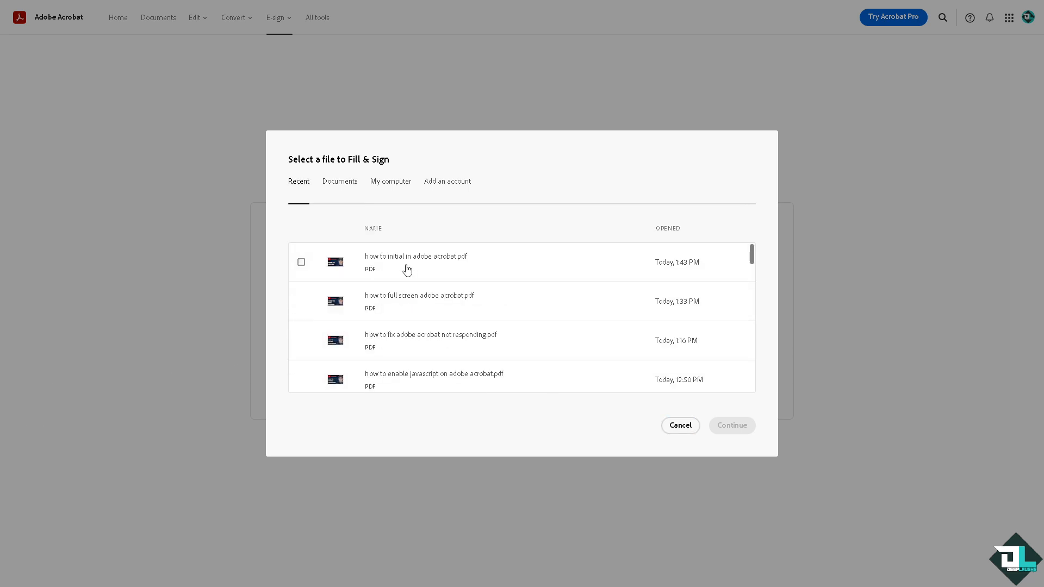
double_click(416, 262)
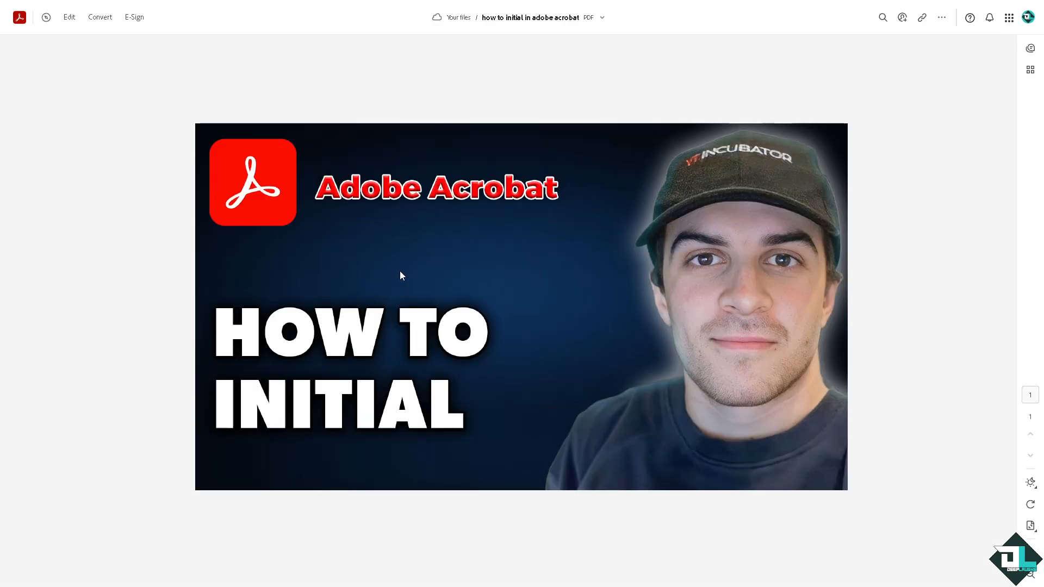
- Show the E-Sign panel for the PDF and dismiss the fill-and-sign tour popup
click(918, 17)
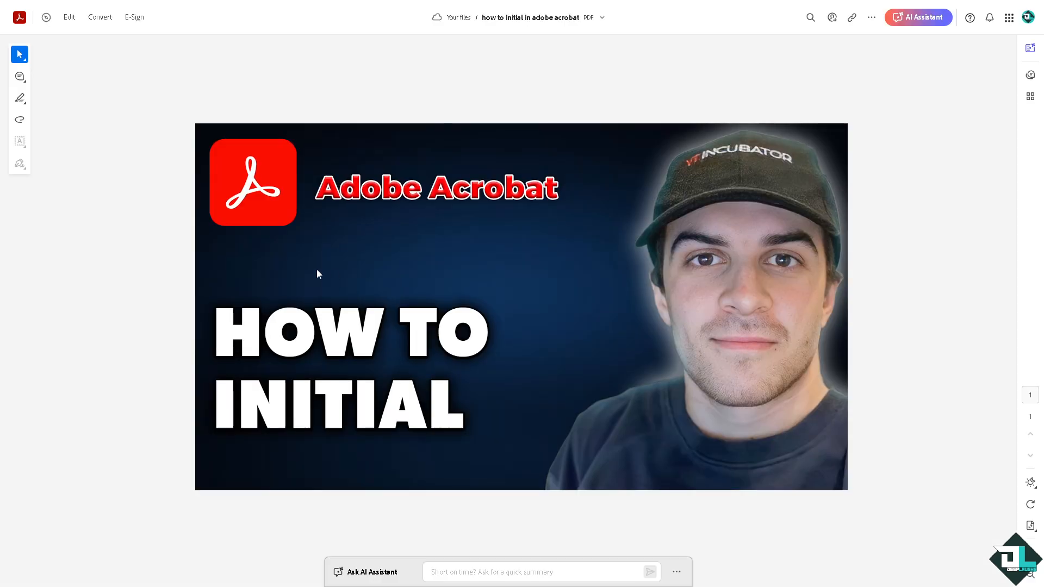
click(134, 17)
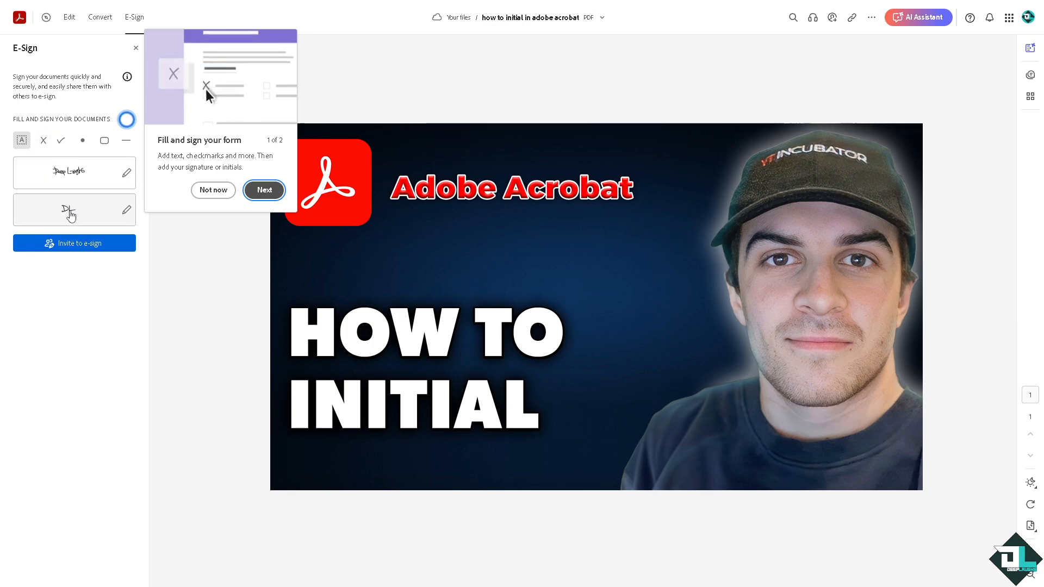
click(264, 190)
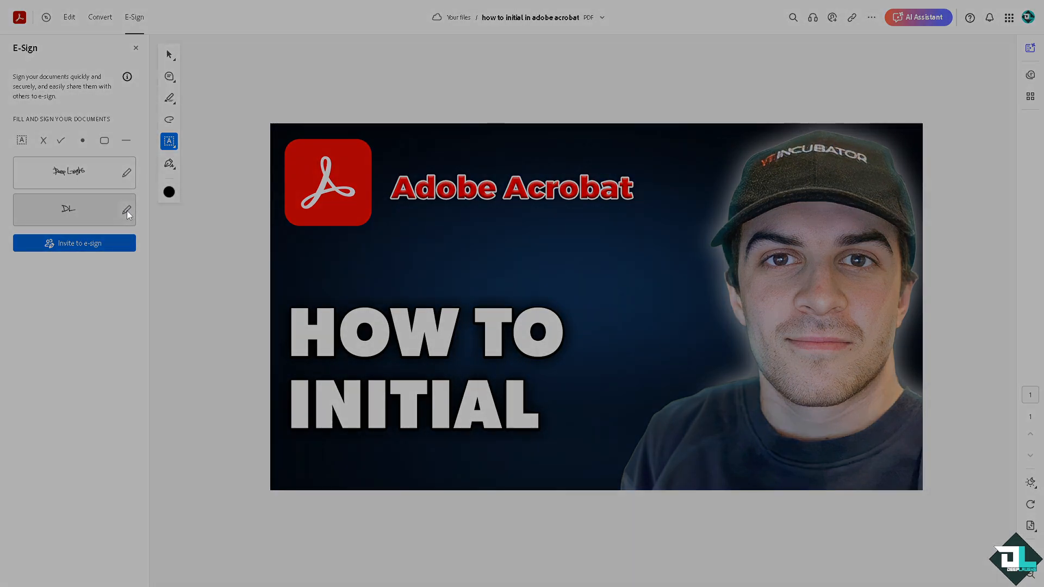
- Replace the typed initials with 'AA' in the Type tab and save
click(127, 210)
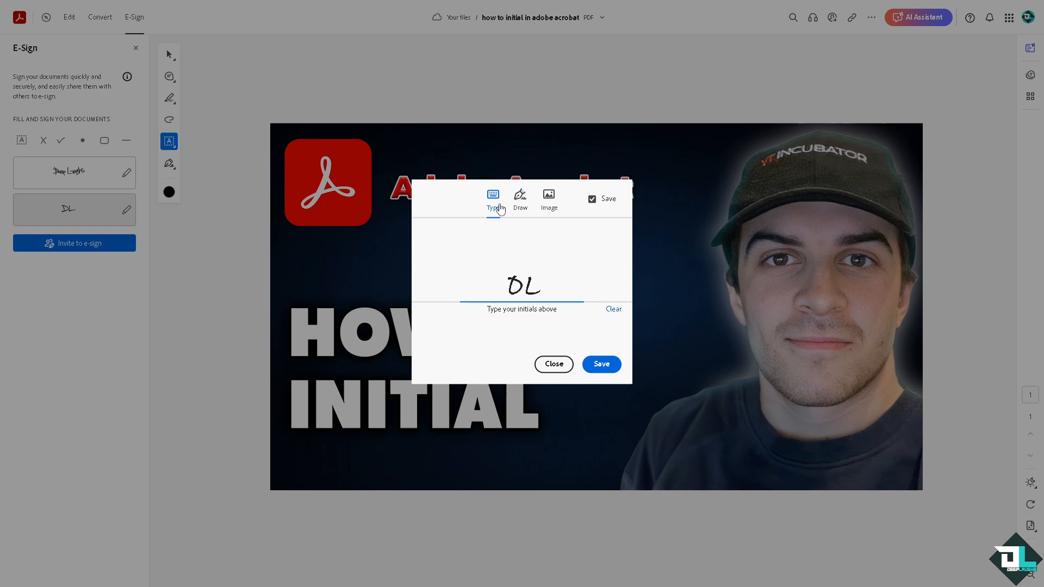
double_click(523, 285)
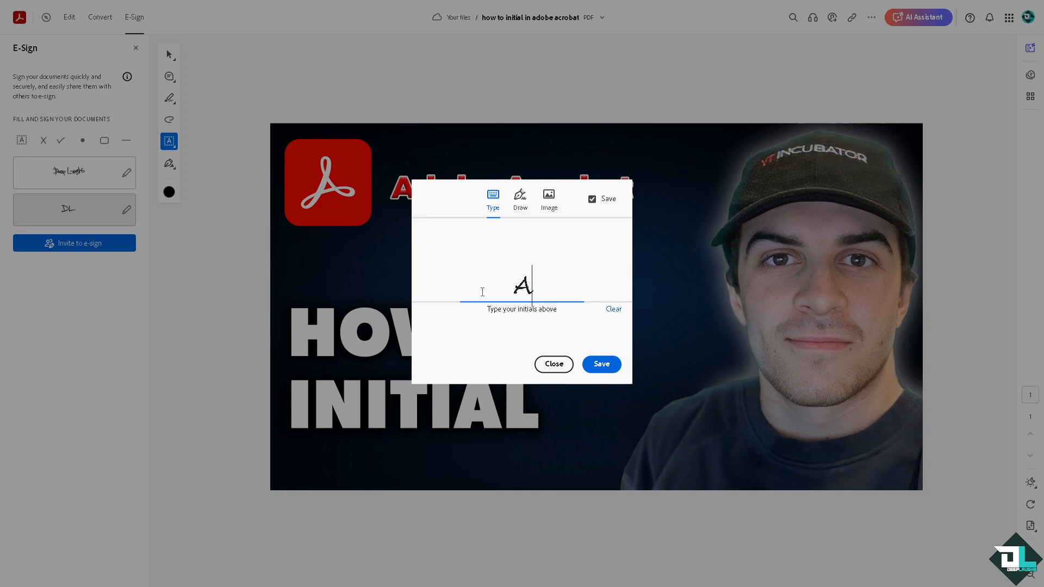
text(A)
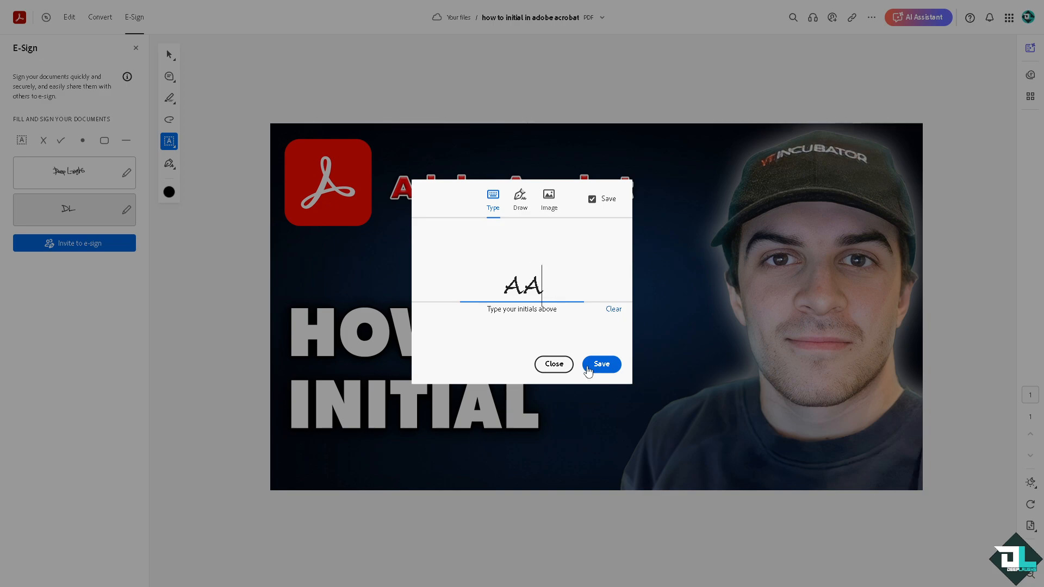
click(600, 364)
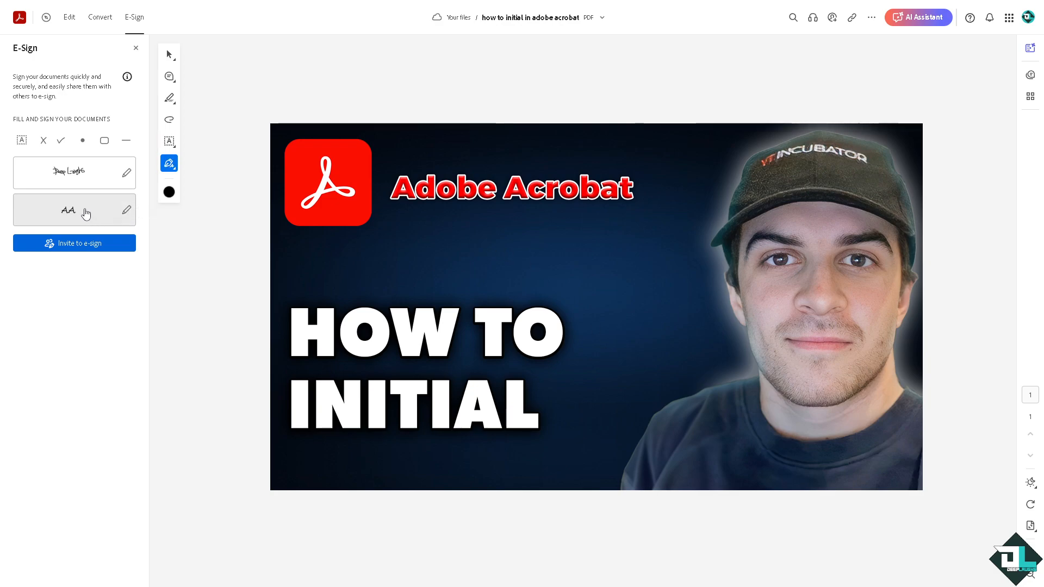
- Place the AA initials on the page, color them red, and reopen the initials editor
click(60, 139)
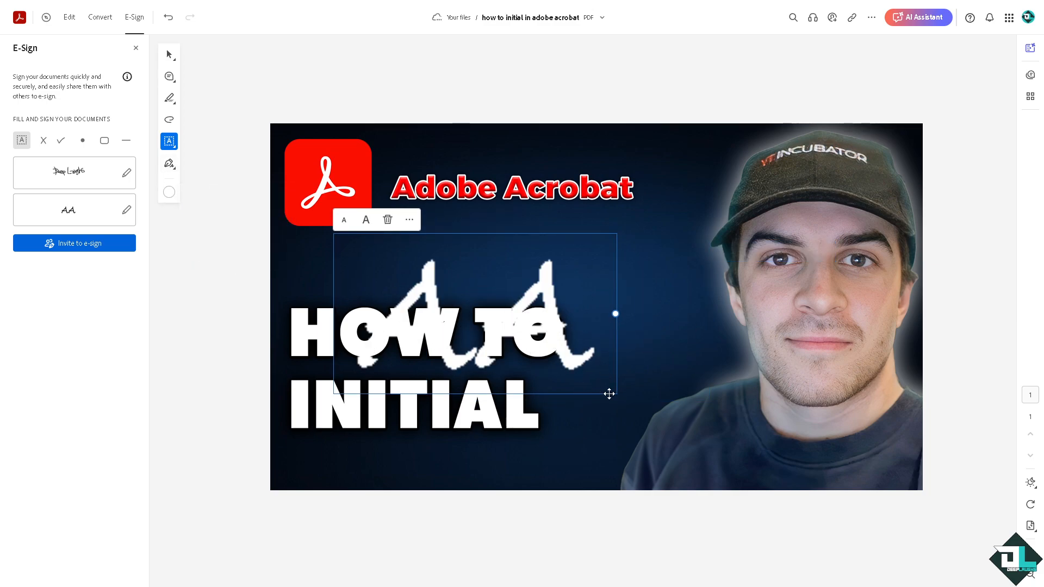
click(365, 219)
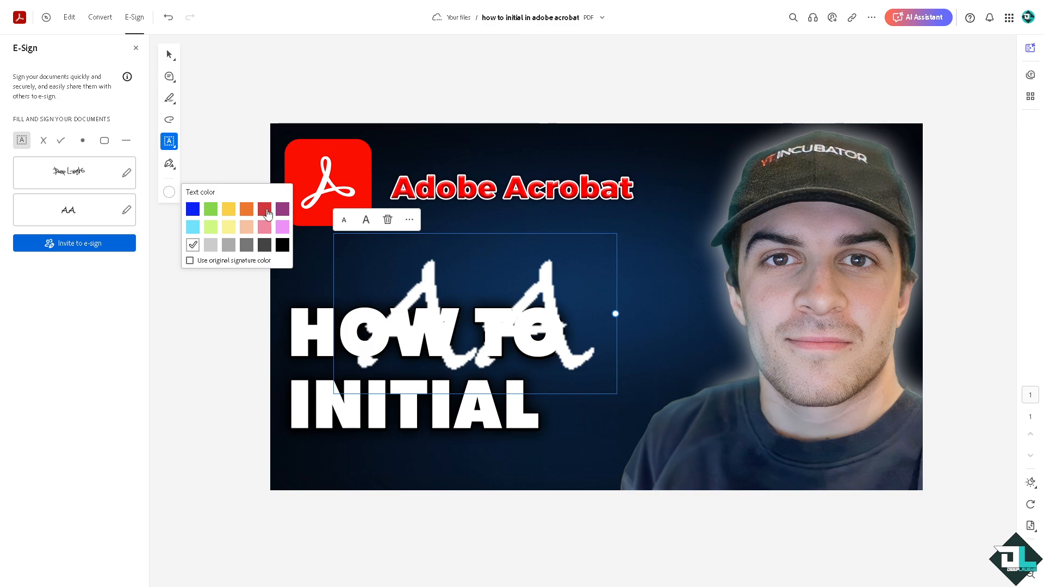
click(264, 209)
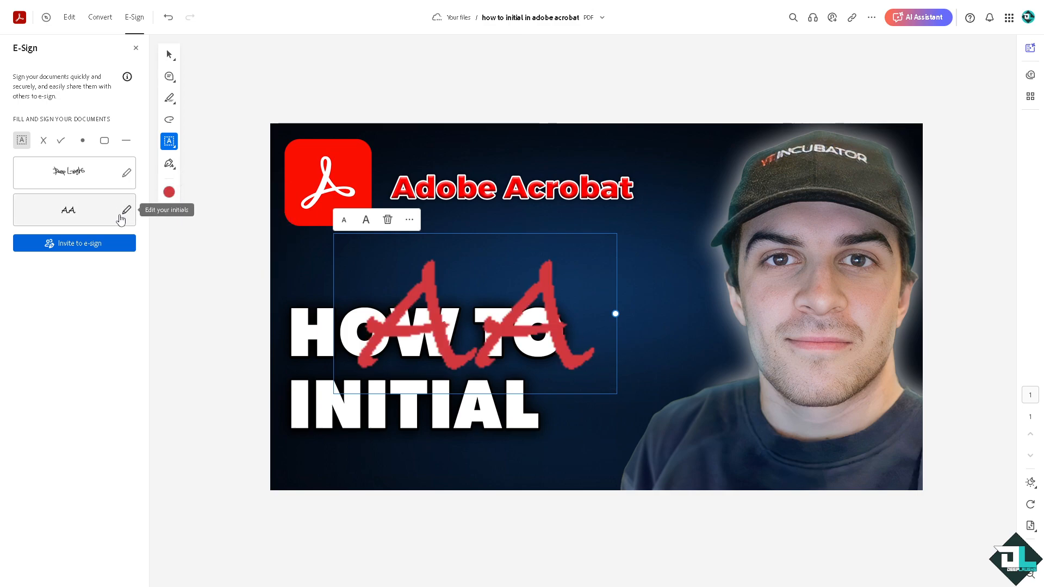
click(126, 210)
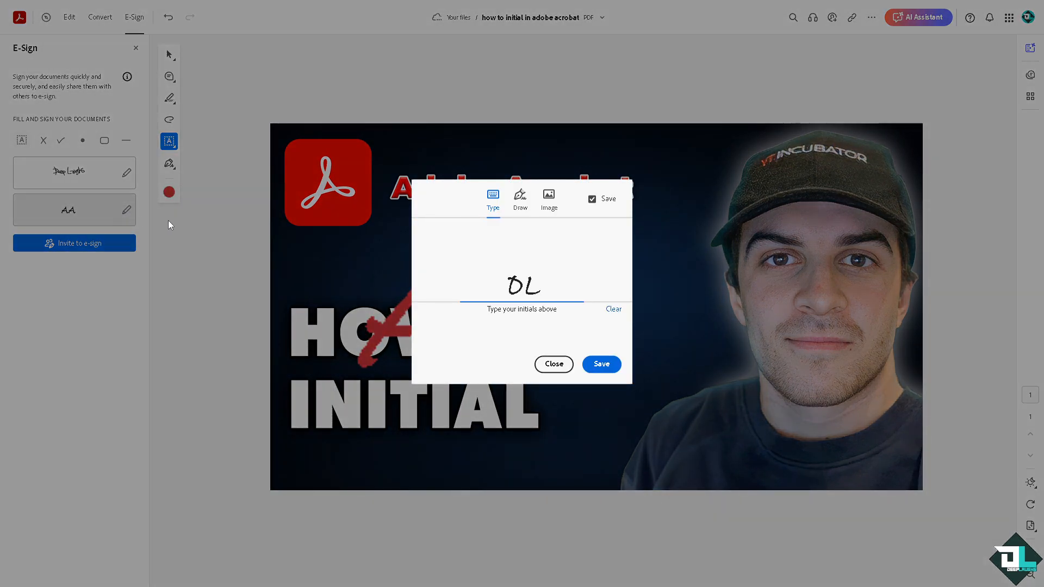
- Draw the initials by hand in the Draw tab and save them
click(520, 198)
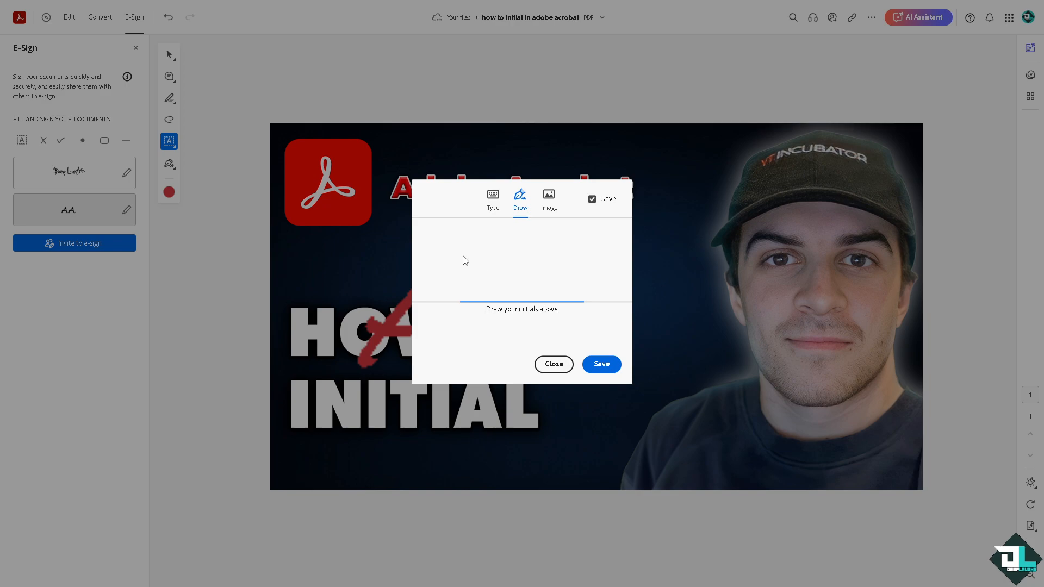
mouse_move(462, 248)
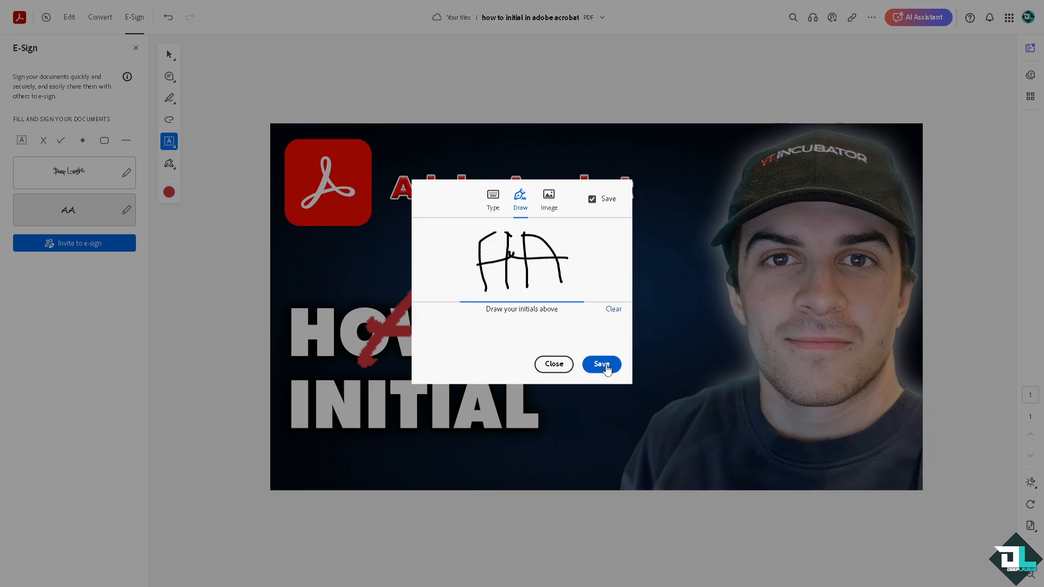
click(600, 364)
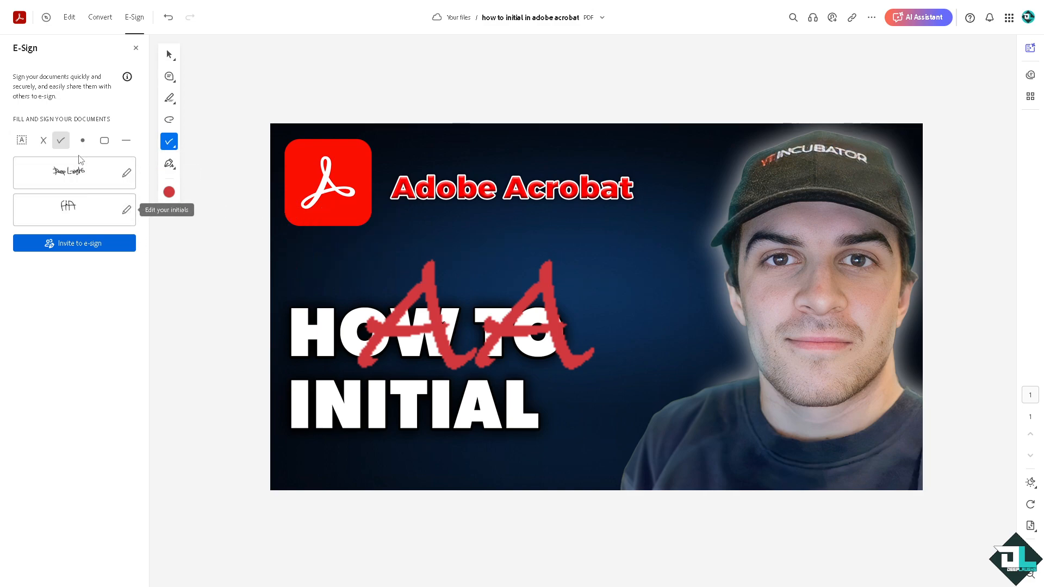
mouse_move(60, 140)
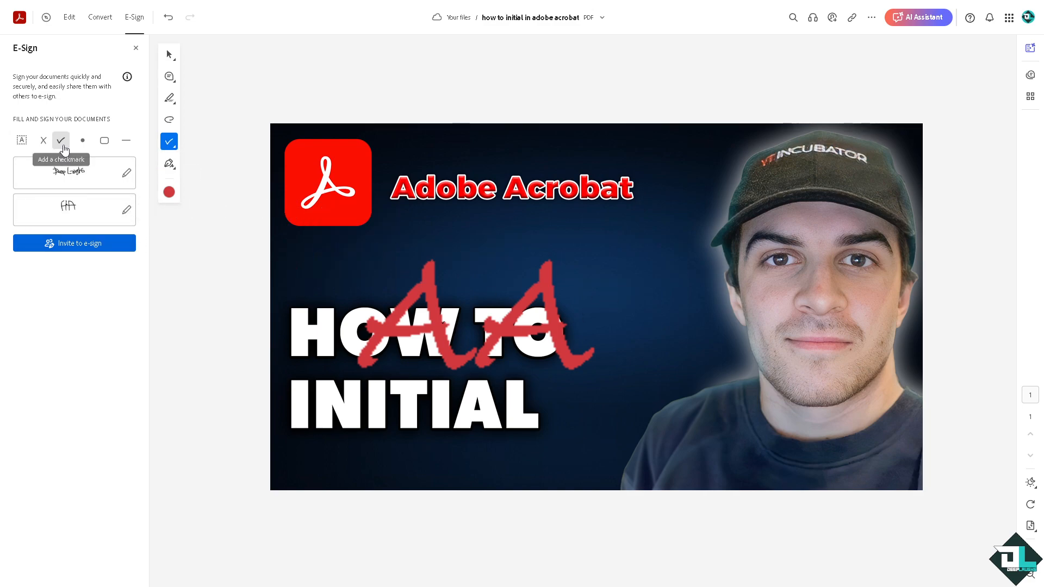
- Place the drawn initials in red beside the word INITIAL and reopen the initials editor
click(169, 164)
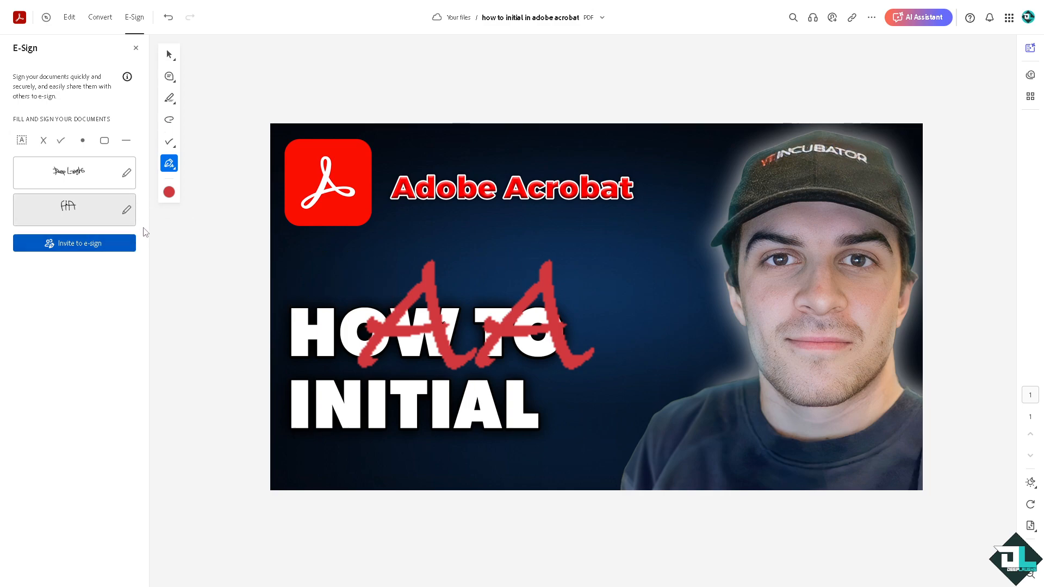
click(60, 140)
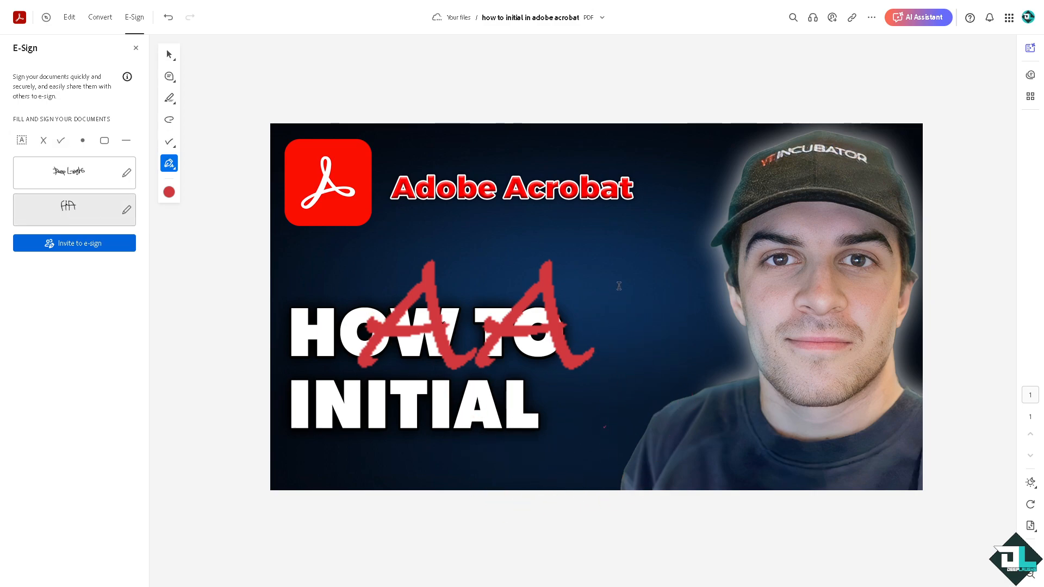
click(74, 210)
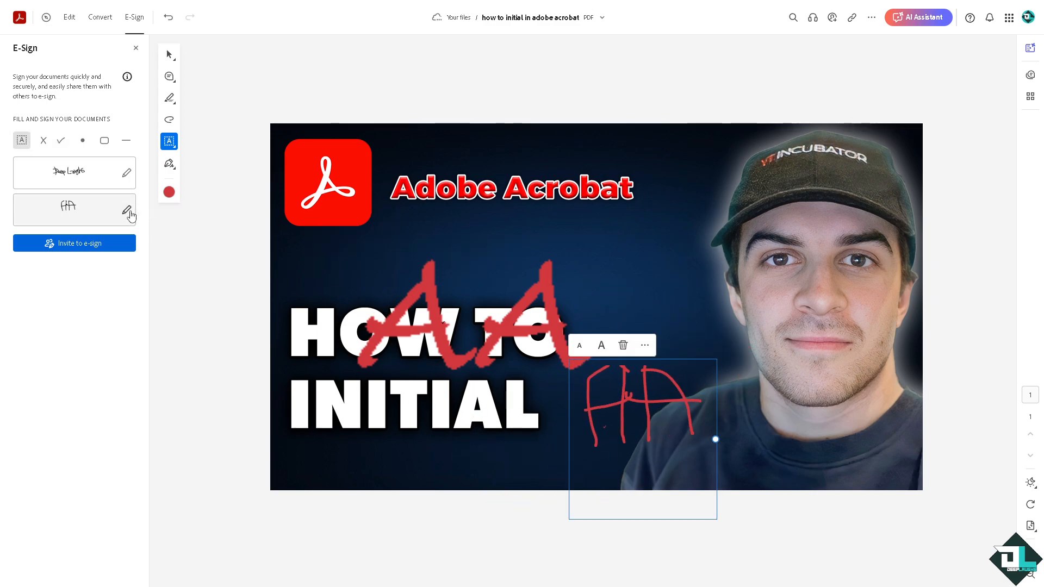
click(126, 213)
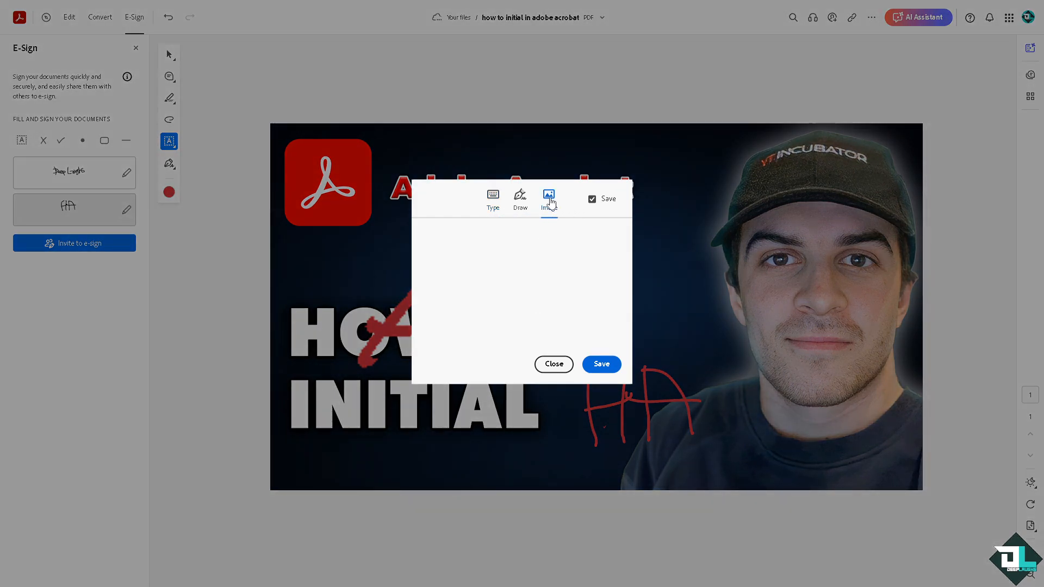
- View the Image tab's Select image option, then close the initials dialog unchanged
click(549, 198)
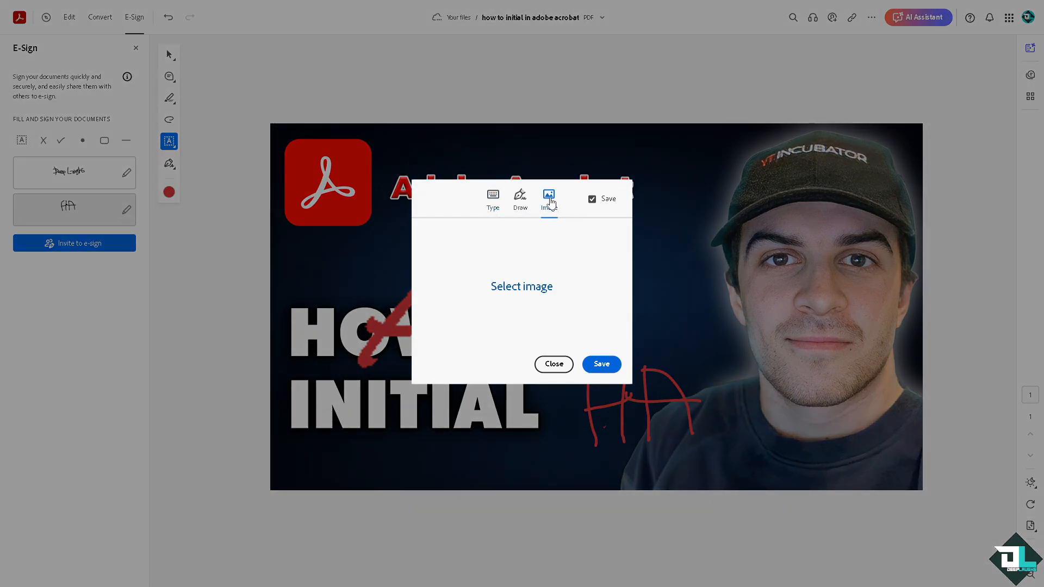
mouse_move(521, 287)
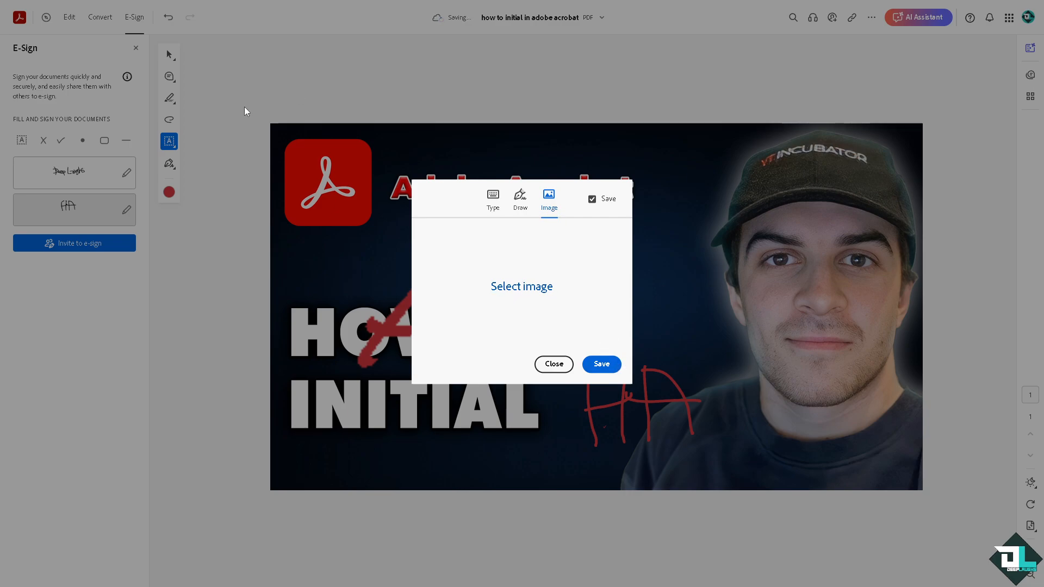
mouse_move(319, 232)
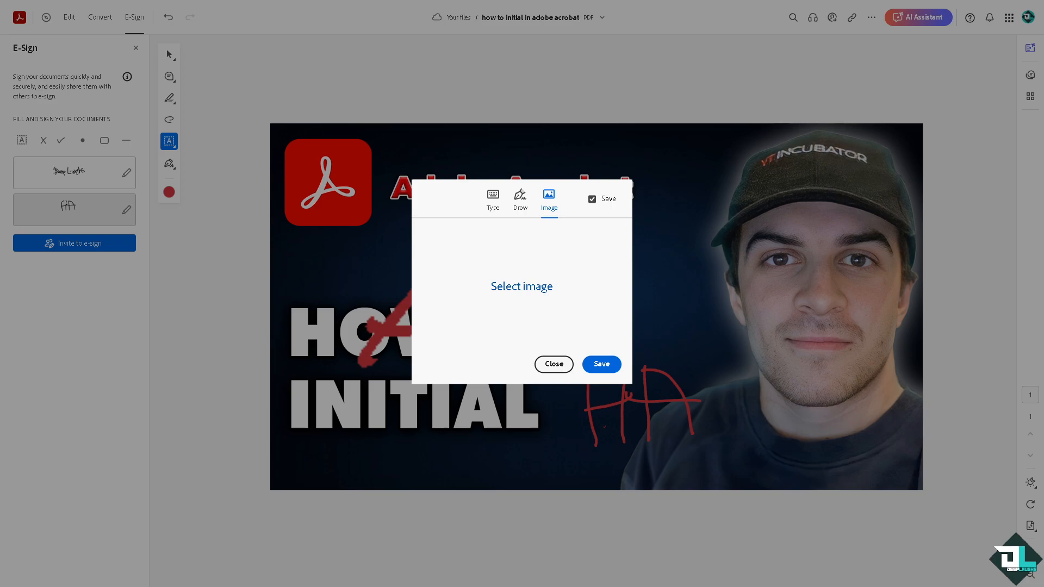
mouse_move(477, 359)
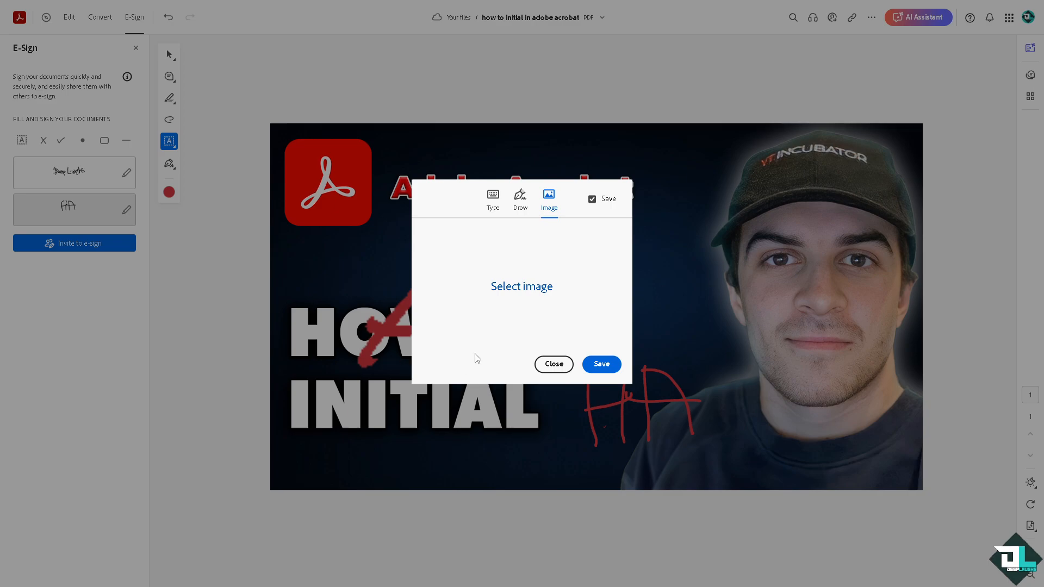
click(554, 364)
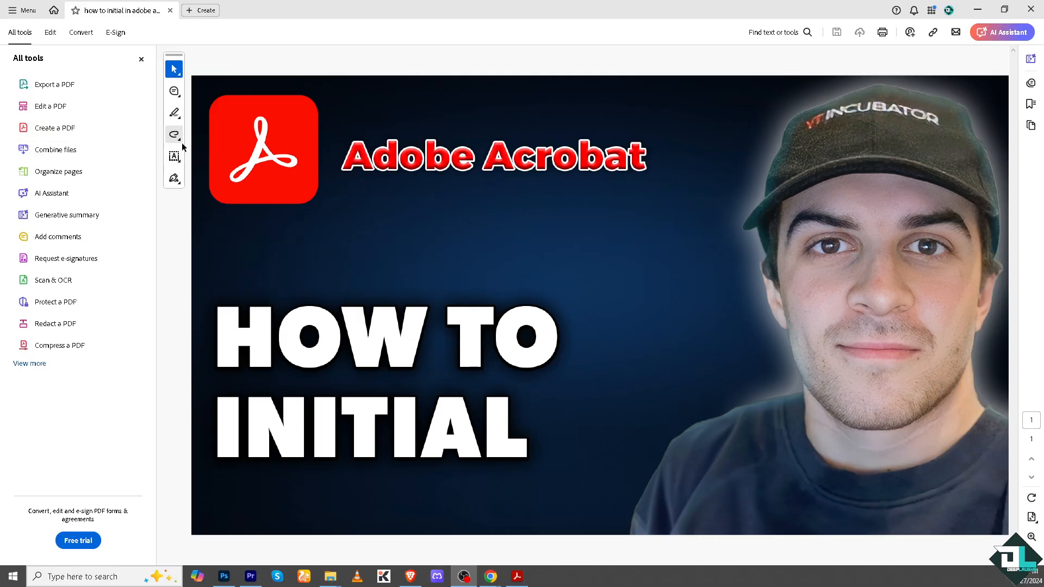
- Place the saved DL initials on the thumbnail above the HOW TO heading using Fill & Sign
click(29, 364)
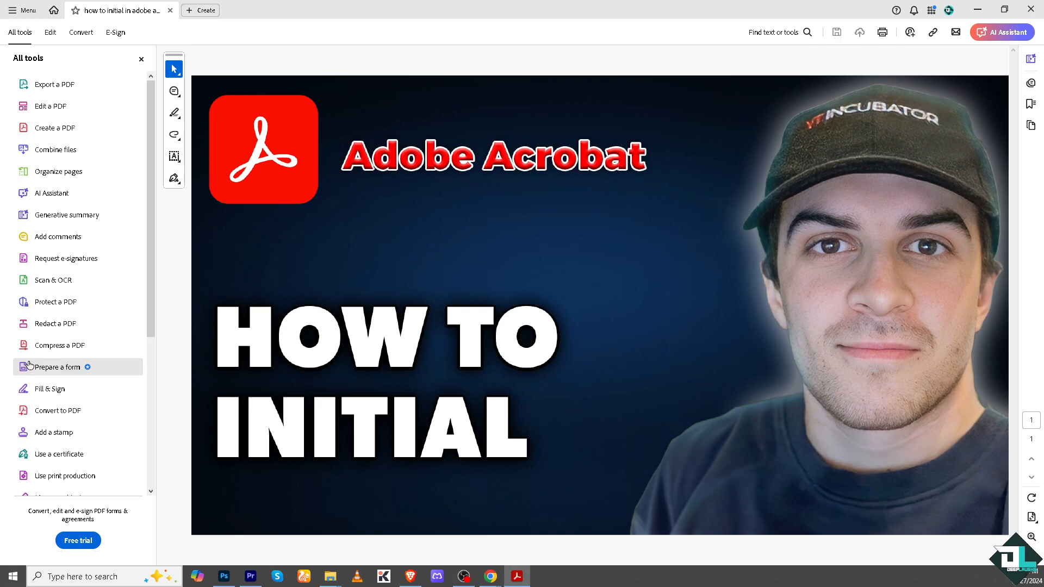
mouse_move(48, 389)
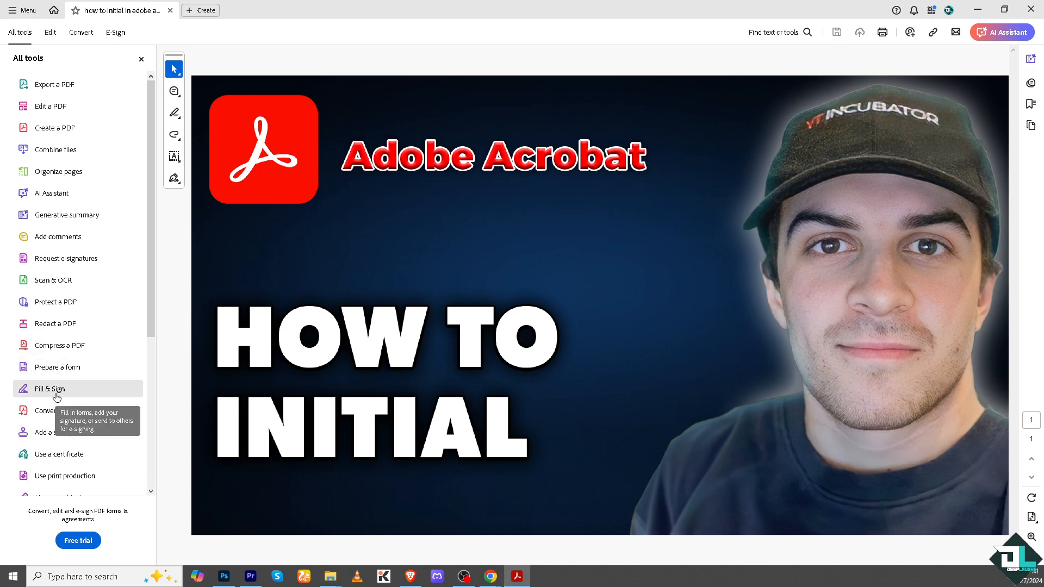
click(48, 389)
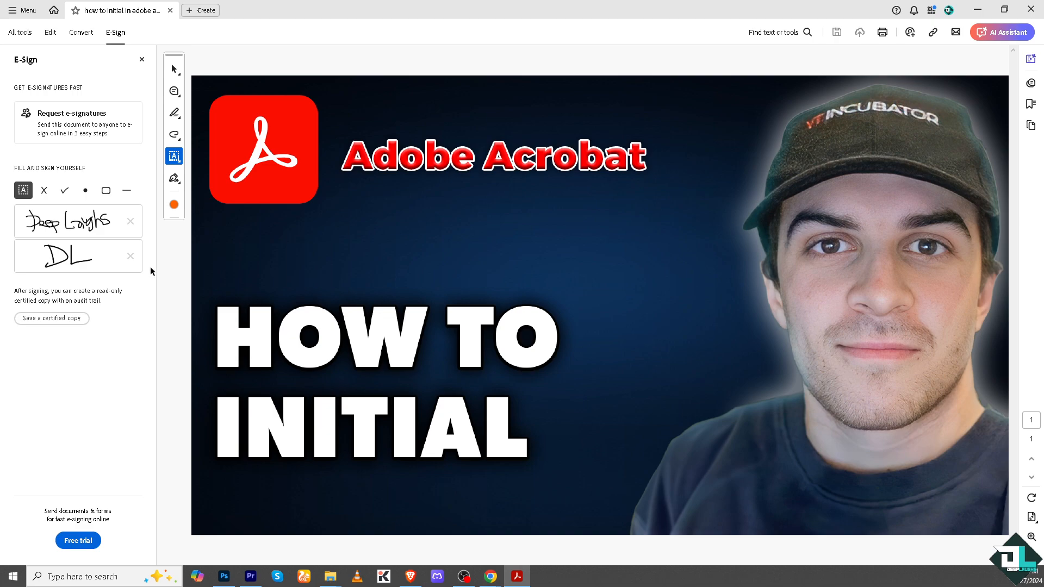
mouse_move(67, 260)
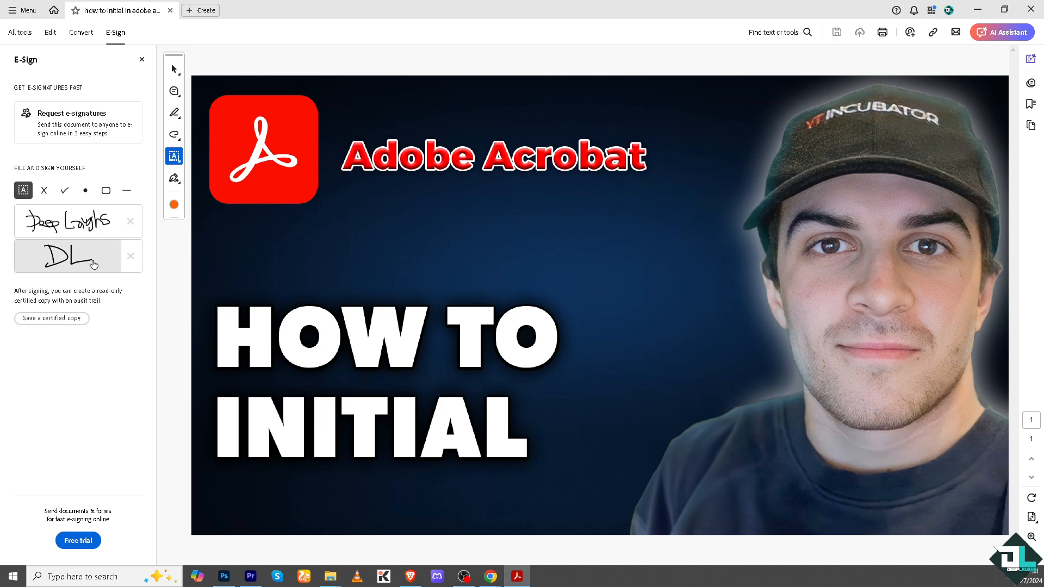
mouse_move(81, 262)
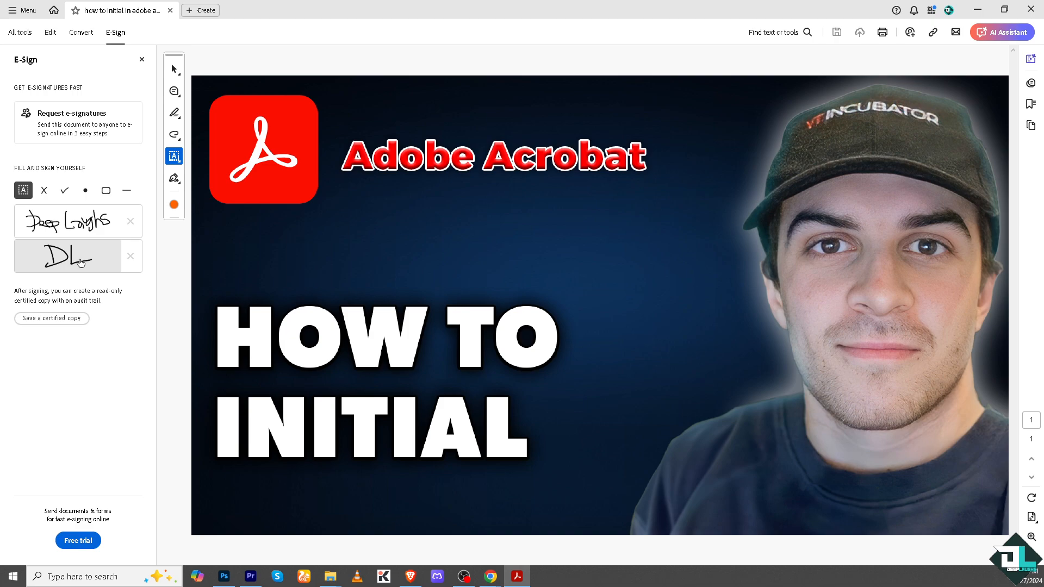
click(65, 191)
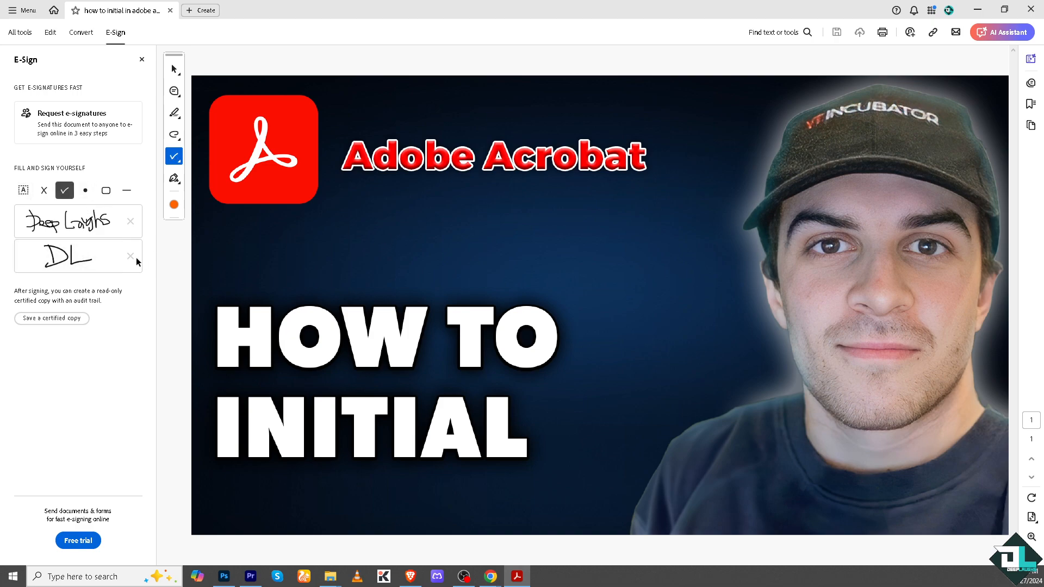
click(66, 256)
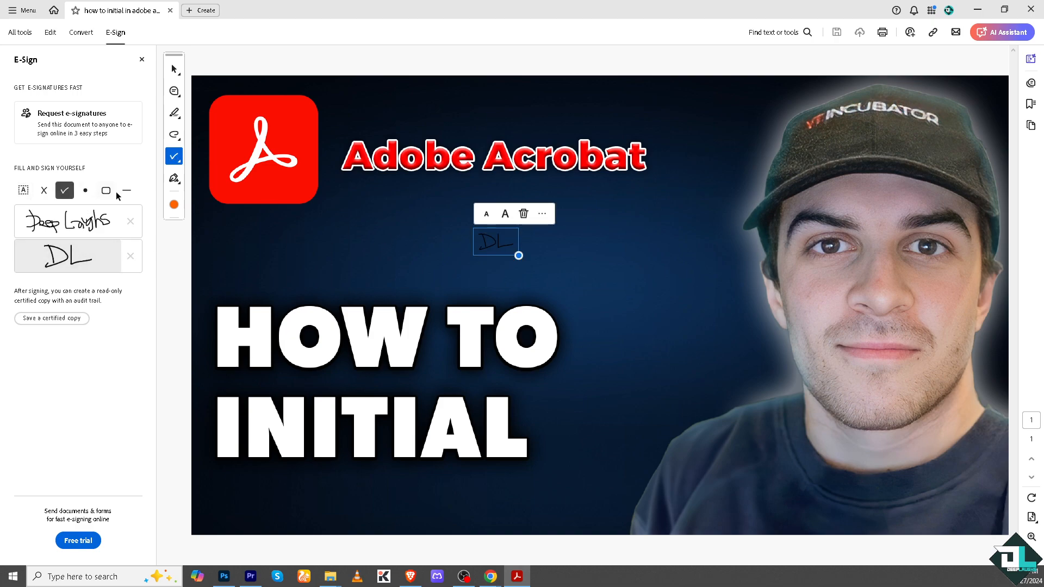